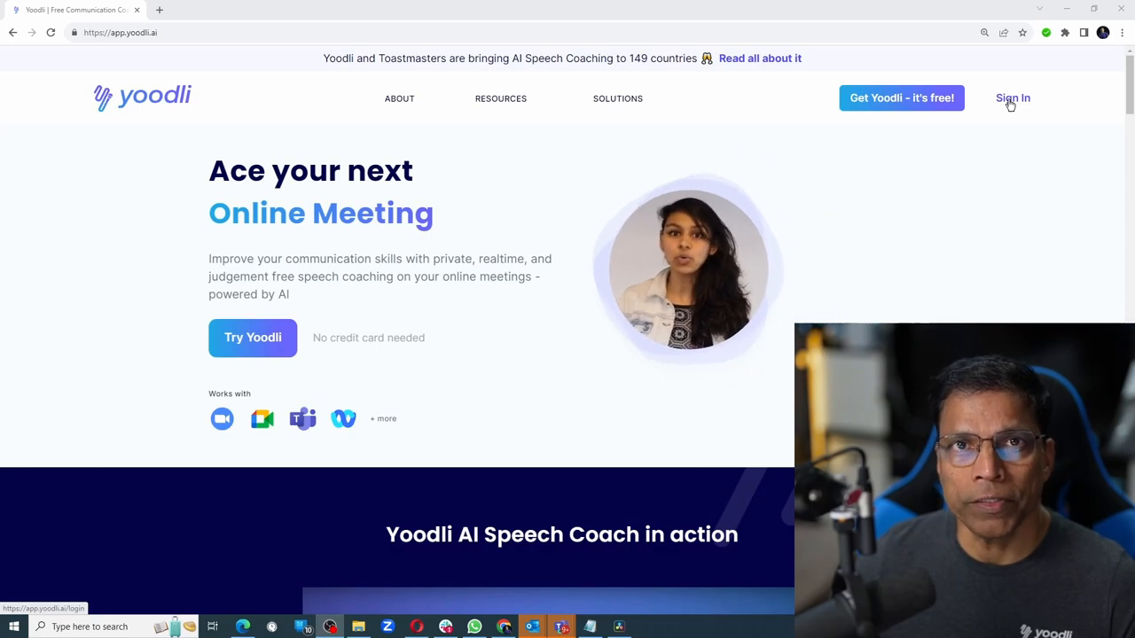
# Step: Sign in to the Yoodli account to reach the home dashboard
pyautogui.click(1012, 98)
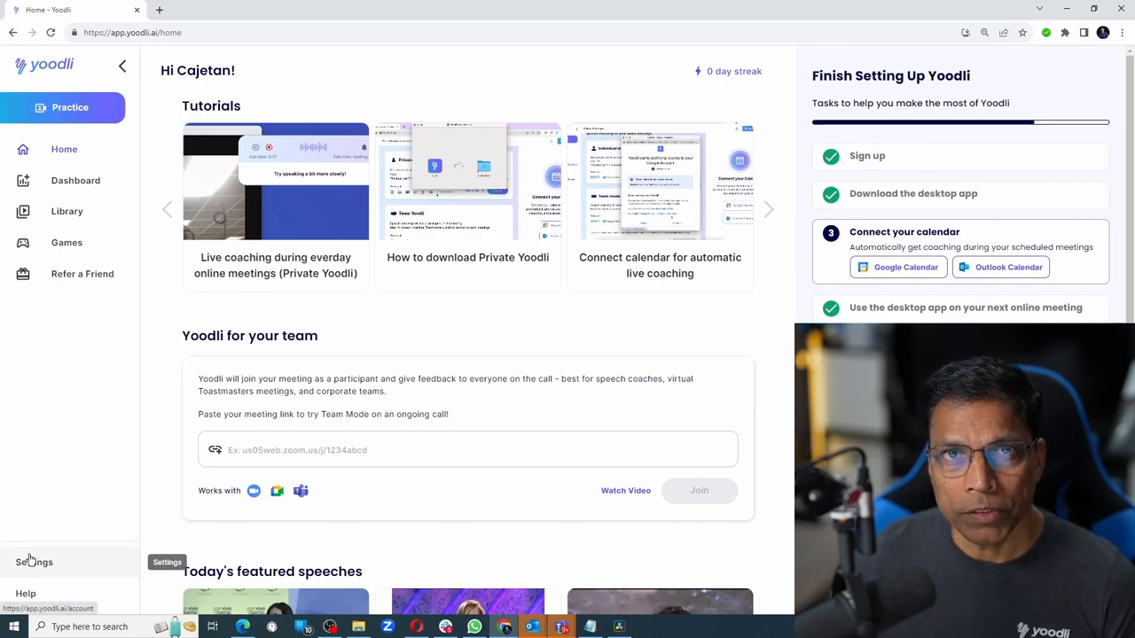
# Step: Switch on Enable Hub Creation in the account settings
pyautogui.click(33, 562)
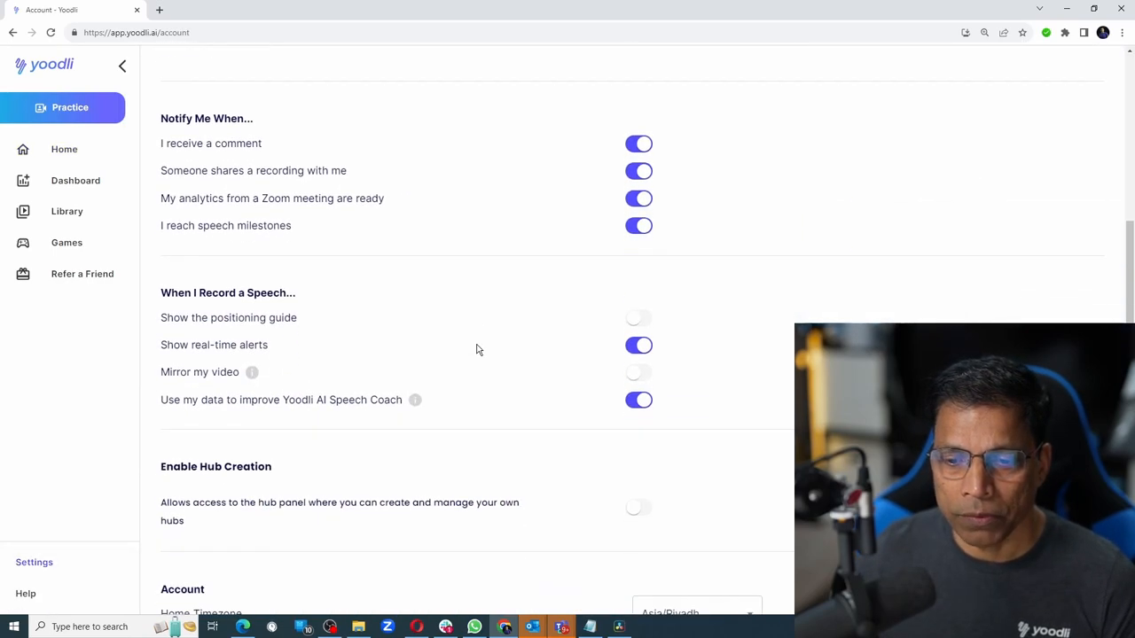
pyautogui.scroll(-3)
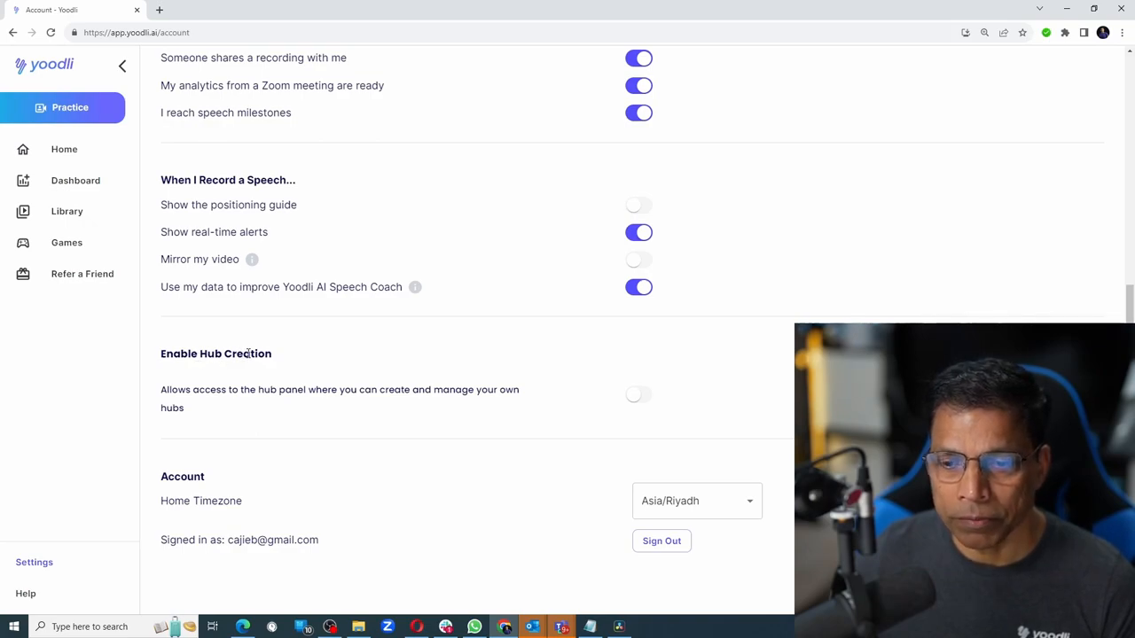
pyautogui.click(638, 394)
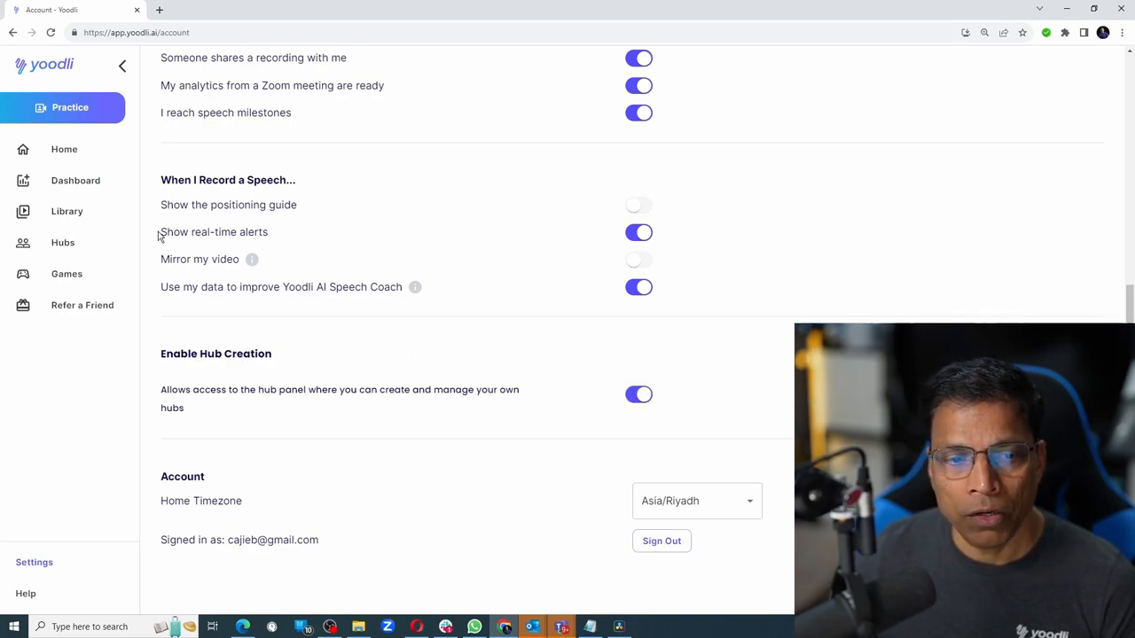
pyautogui.moveTo(63, 242)
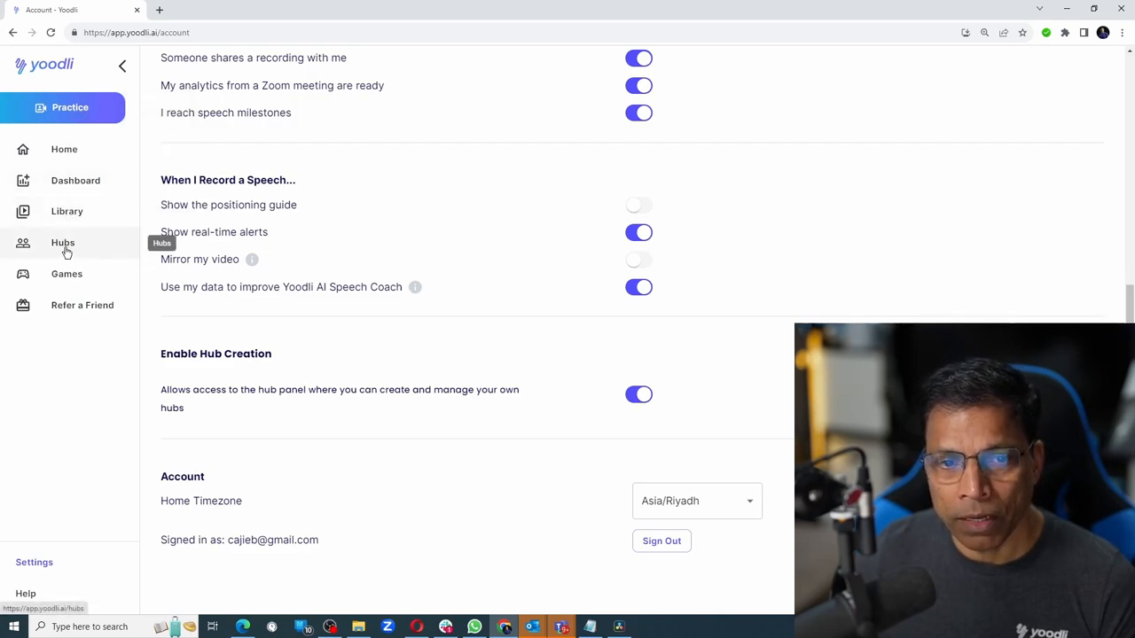
# Step: Create a hub named 'TechForToastmasters' from the Hubs area
pyautogui.click(62, 242)
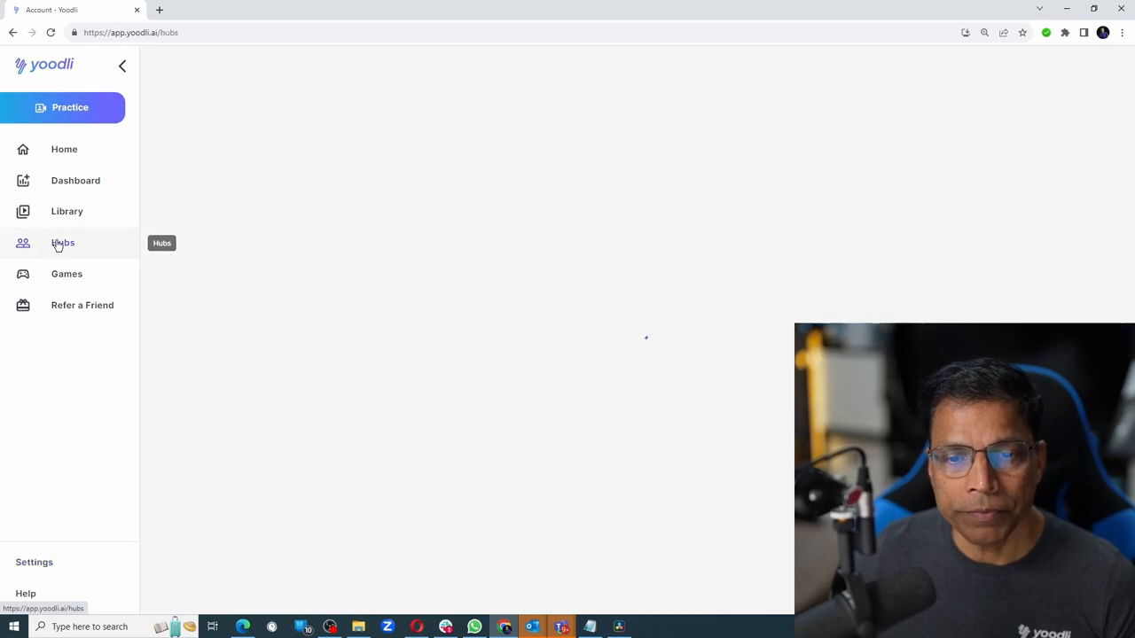
pyautogui.click(62, 243)
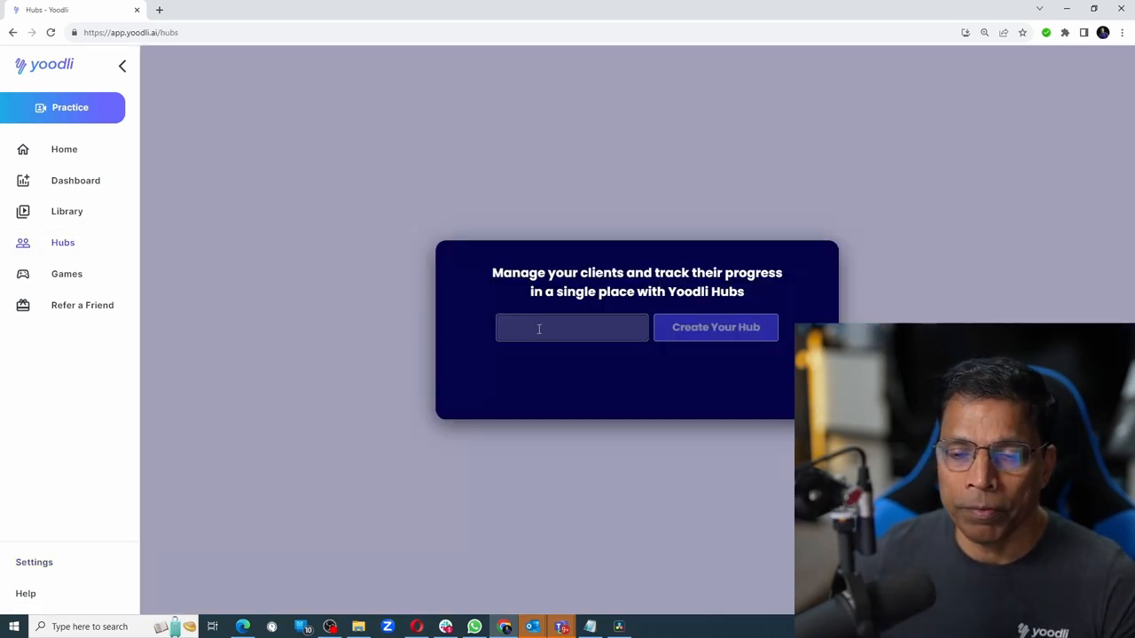
pyautogui.click(572, 327)
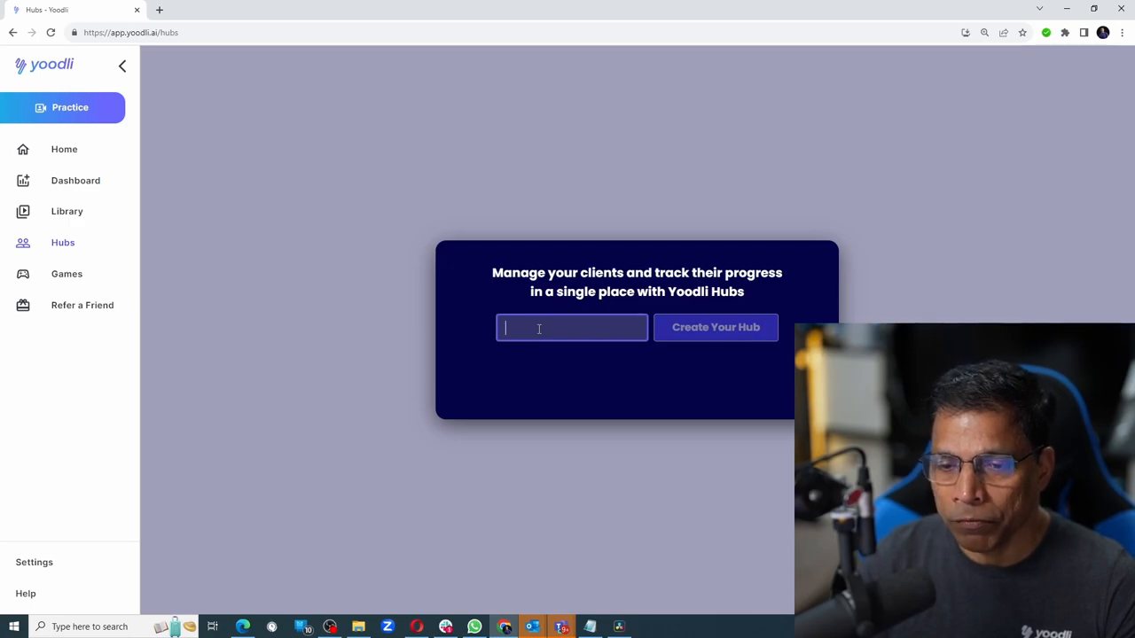
pyautogui.write('TechForToastmasters')
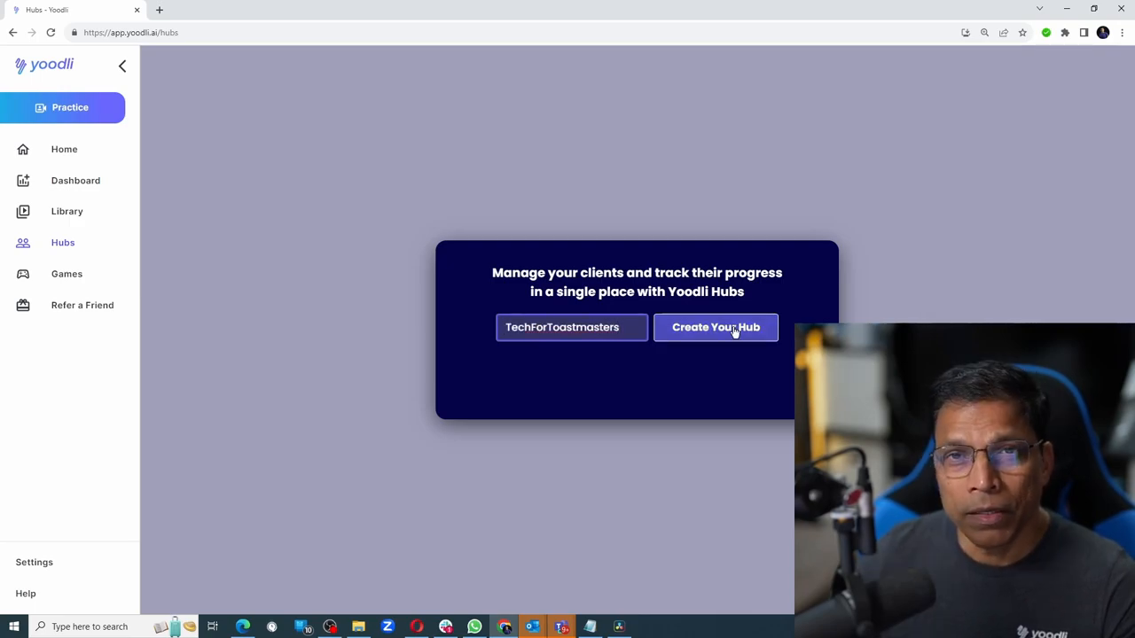
pyautogui.click(715, 327)
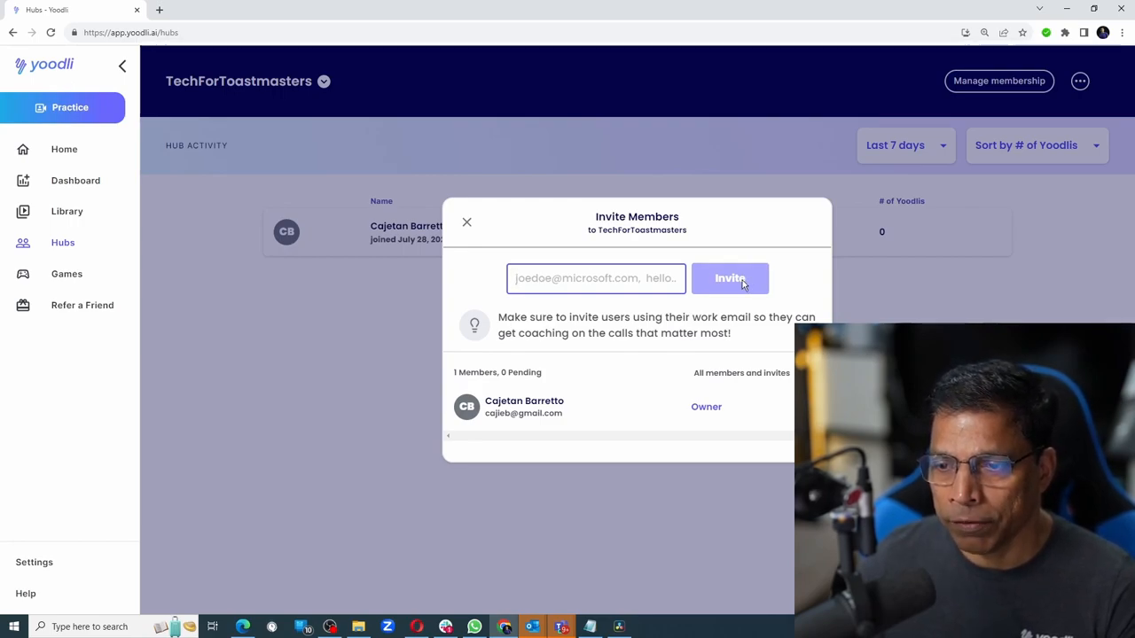
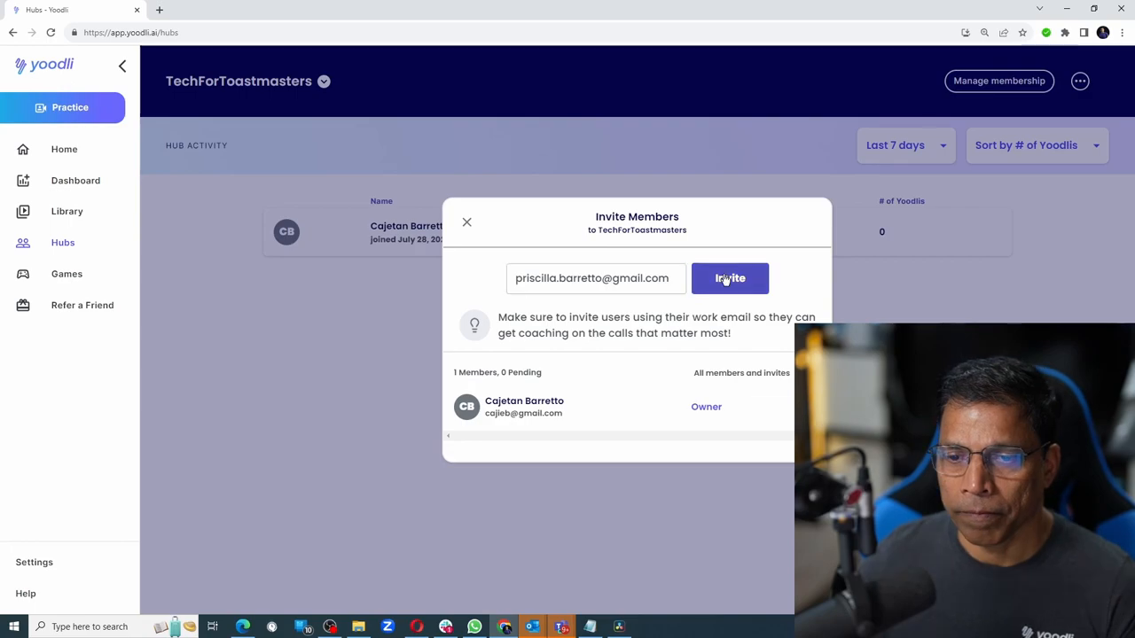
pyautogui.click(730, 278)
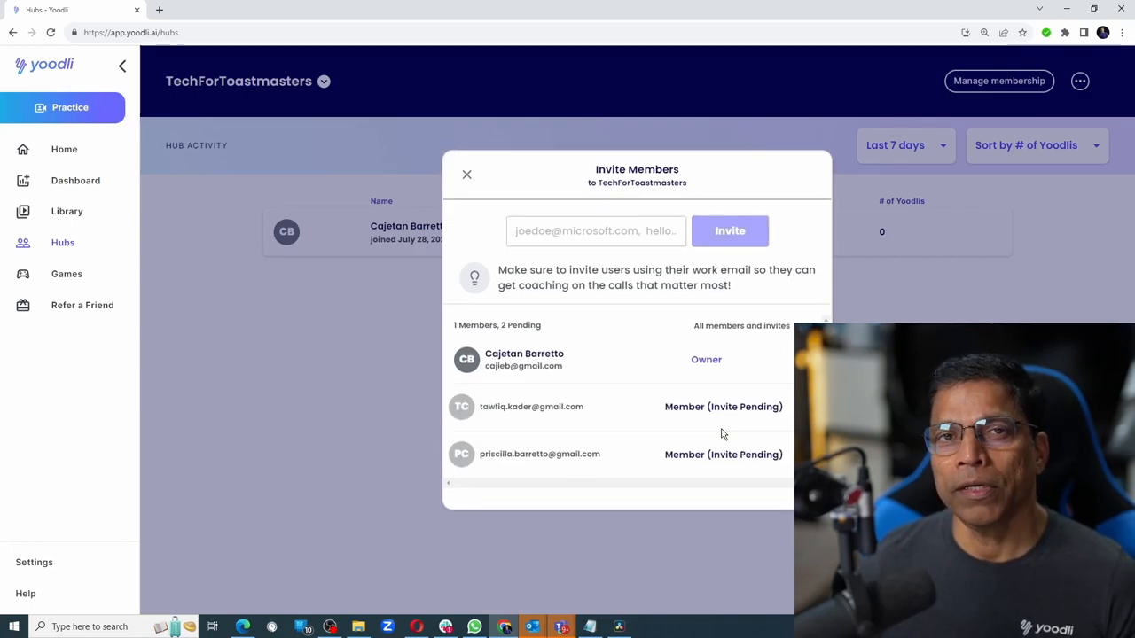
pyautogui.click(467, 174)
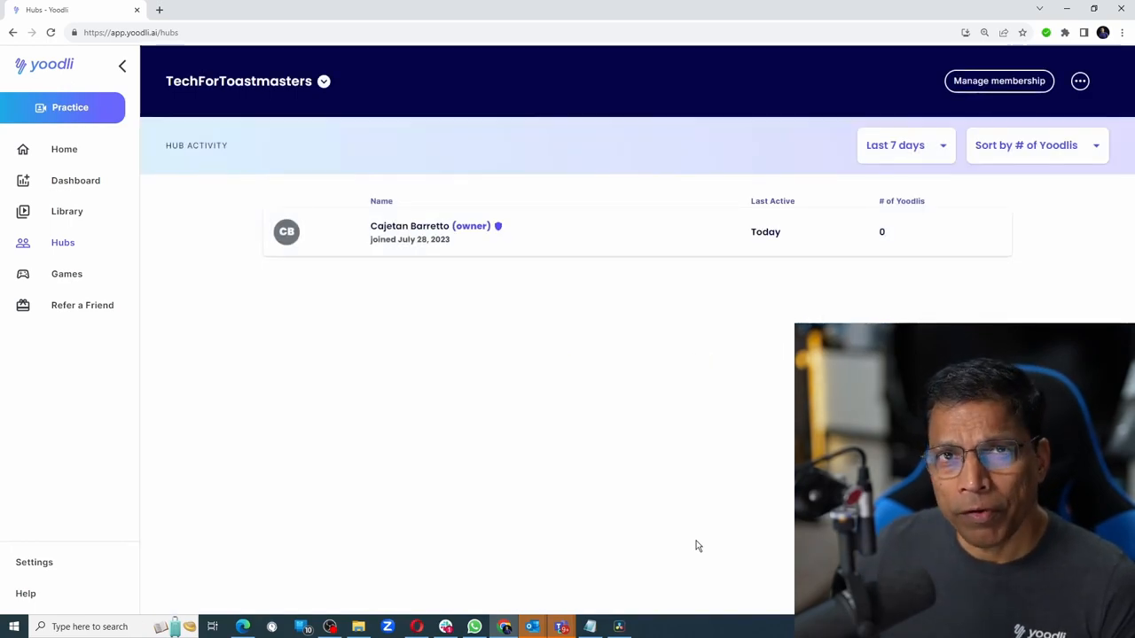
pyautogui.moveTo(993, 266)
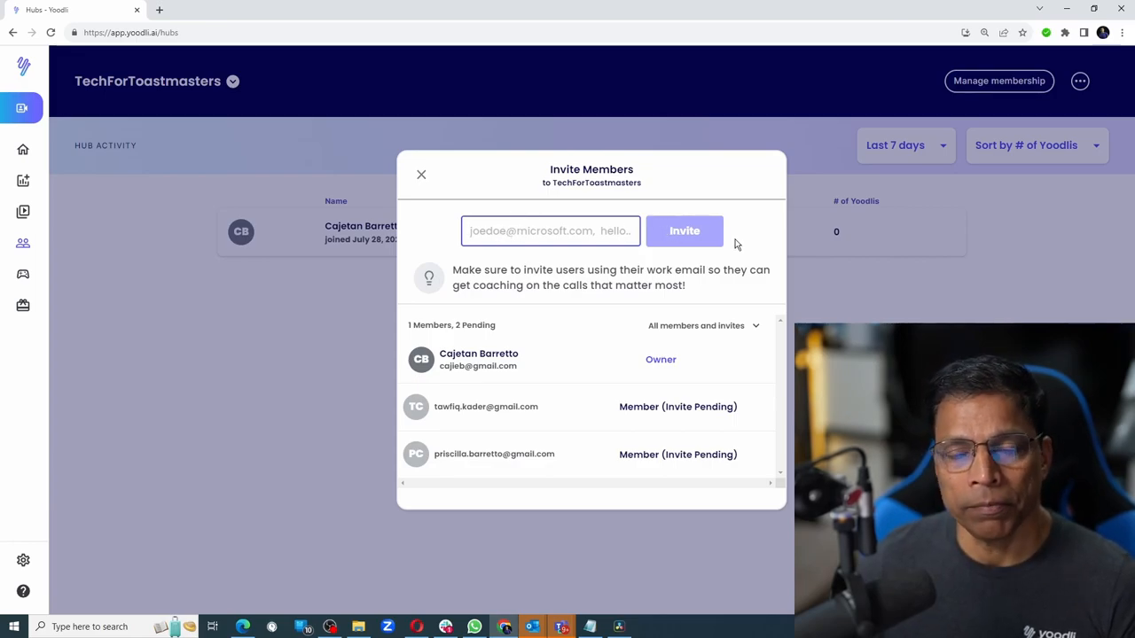
# Step: Filter hub activity to the last 7 days and sort by number of Yoodlis
pyautogui.click(421, 174)
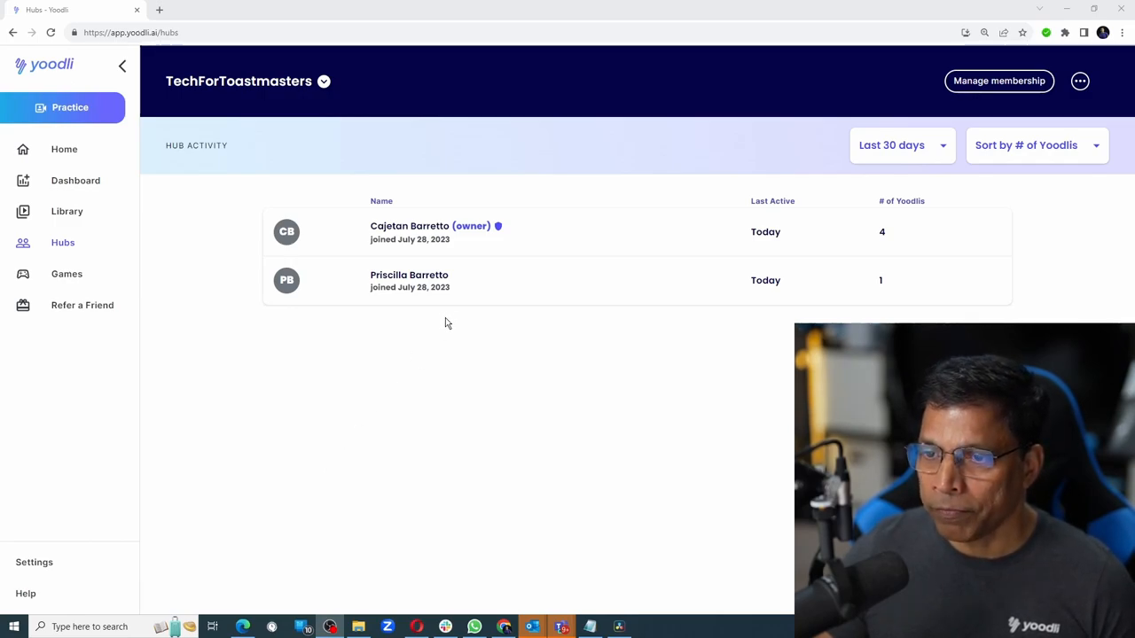
pyautogui.moveTo(954, 246)
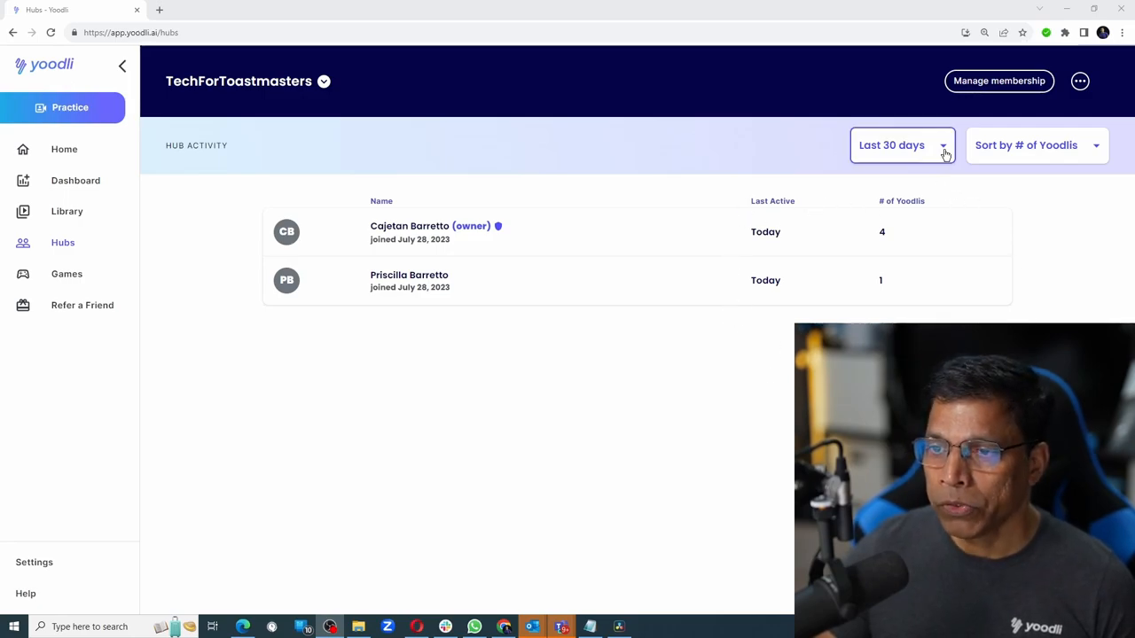
pyautogui.click(900, 145)
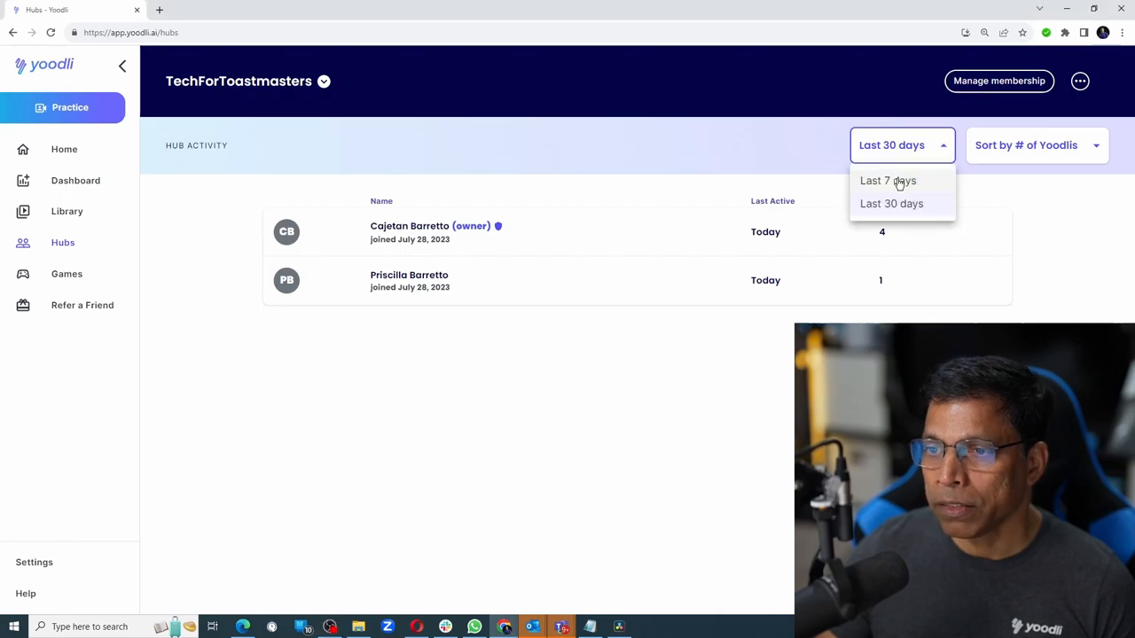
pyautogui.click(888, 181)
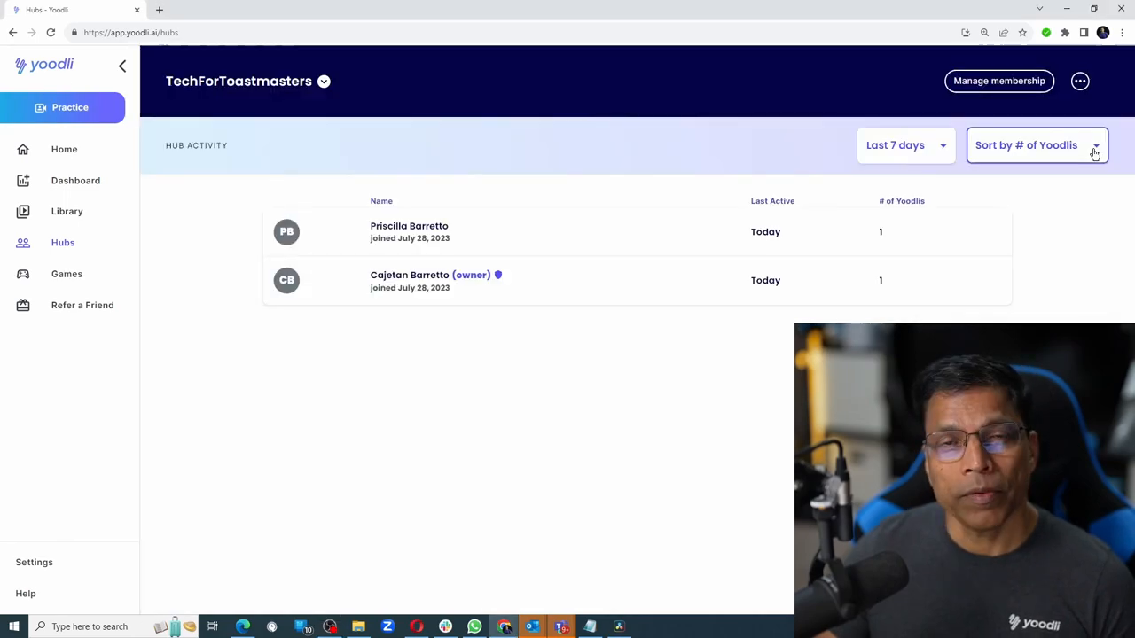
pyautogui.click(1035, 144)
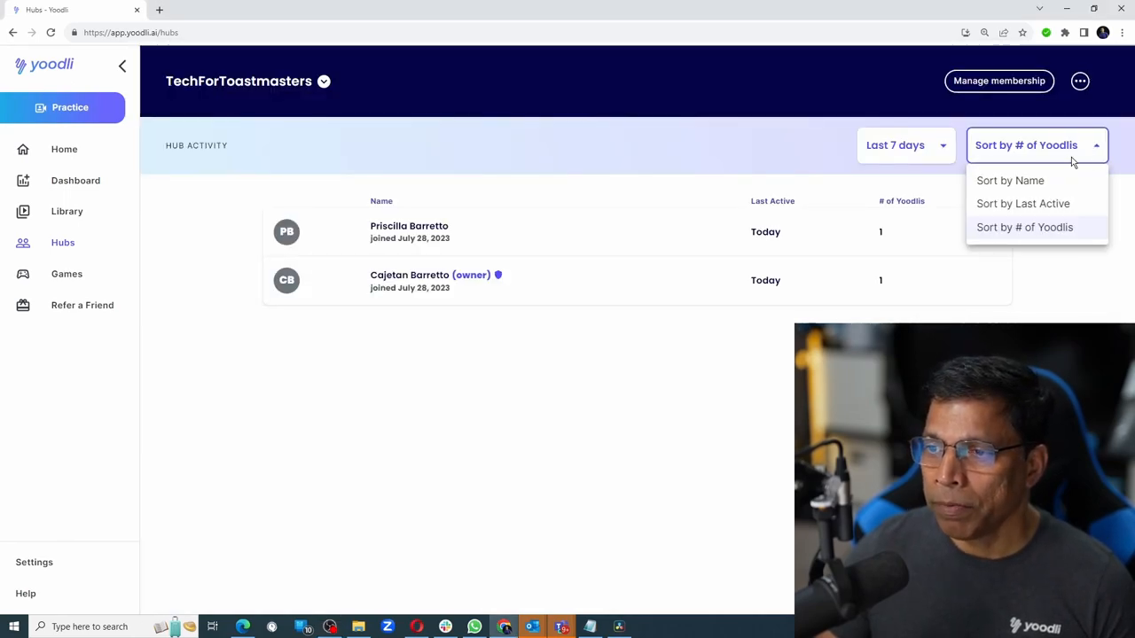
pyautogui.moveTo(1022, 203)
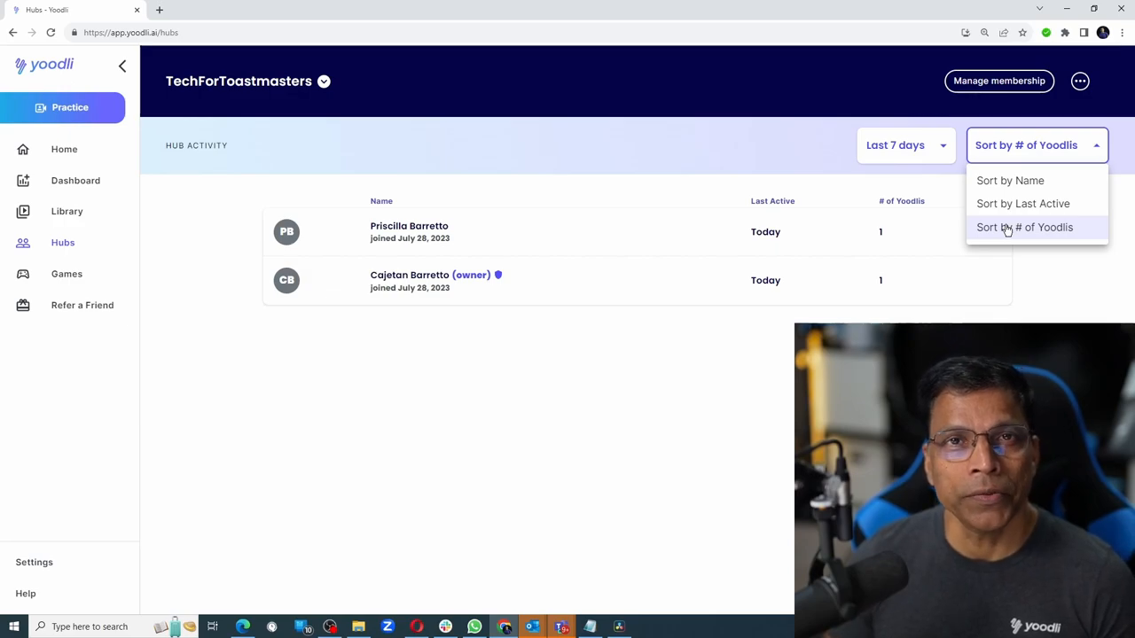
pyautogui.click(1026, 227)
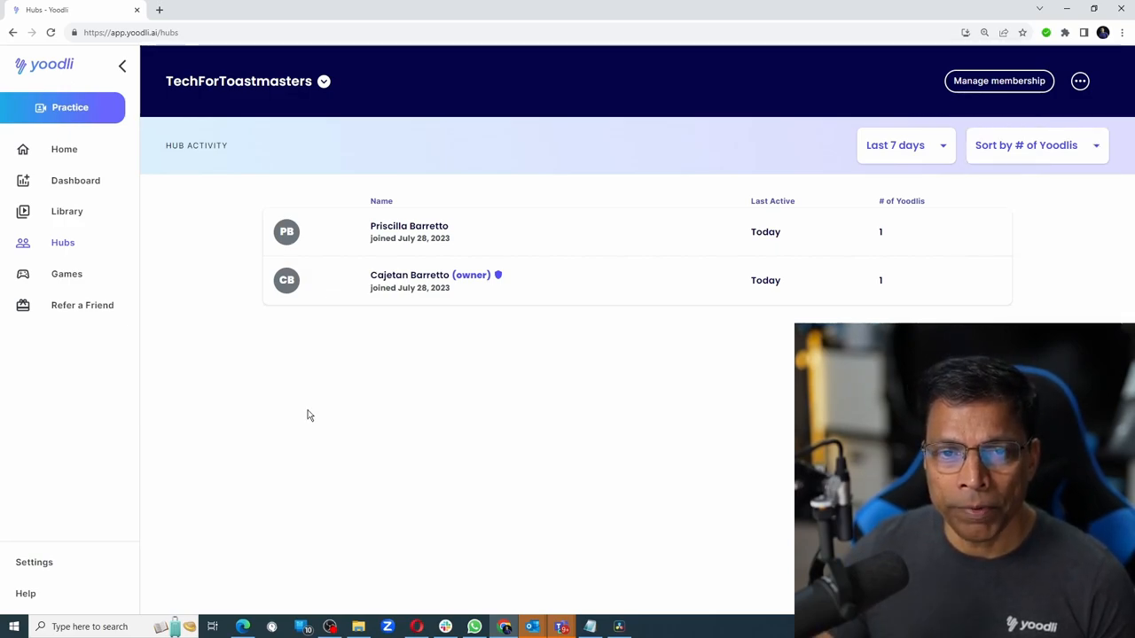
pyautogui.click(324, 81)
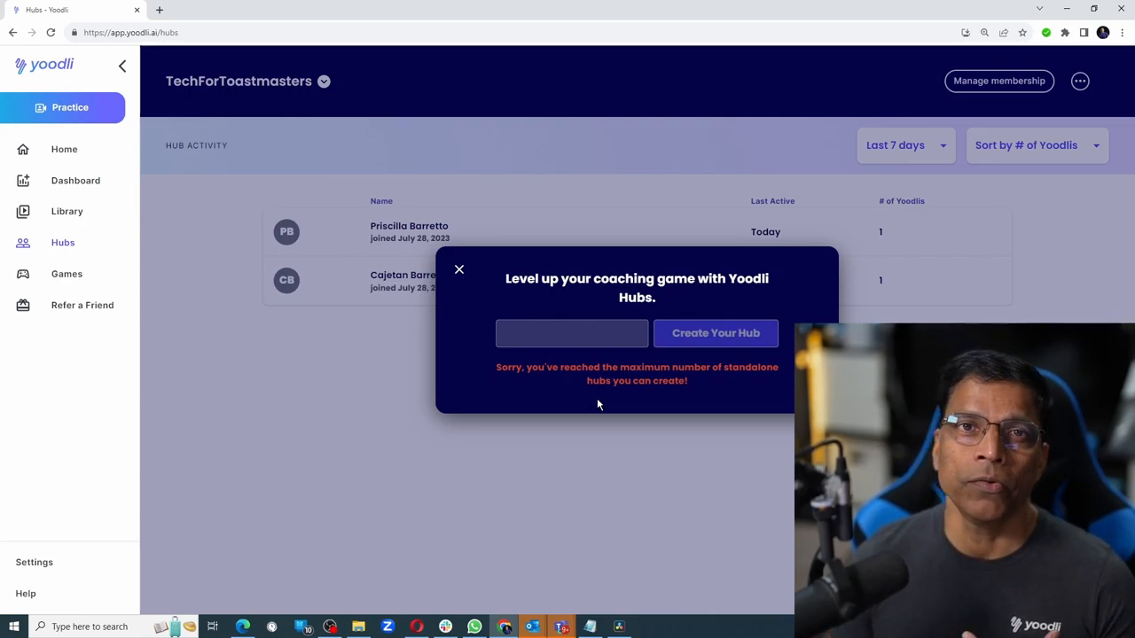
pyautogui.click(459, 269)
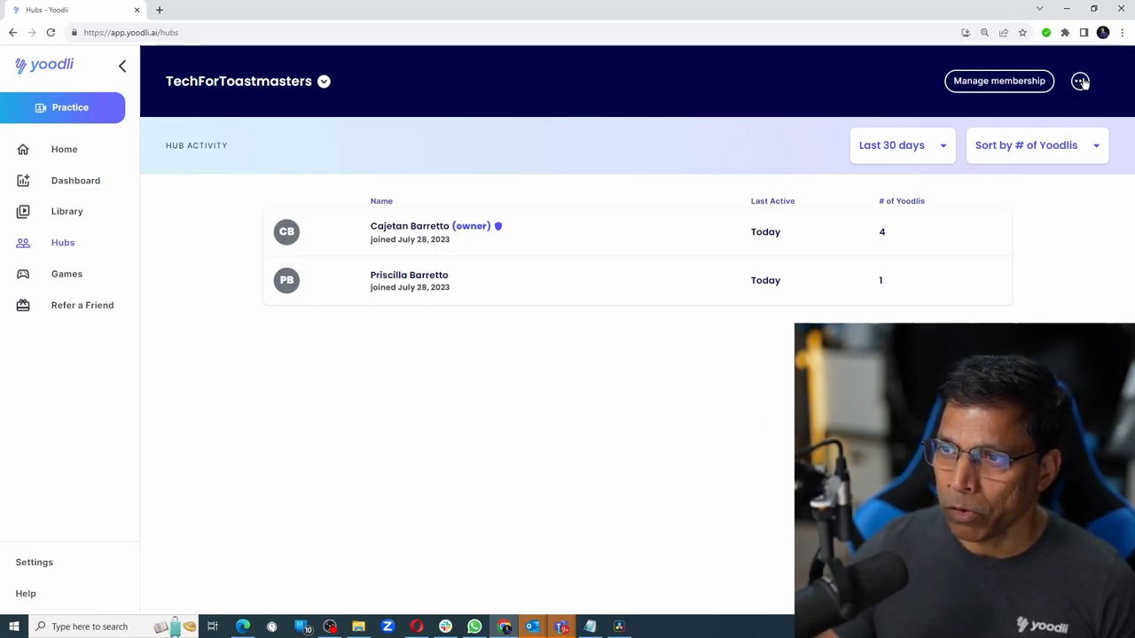
# Step: Open the hub's three-dot menu with Rename, Leave and Delete Hub options
pyautogui.click(1081, 80)
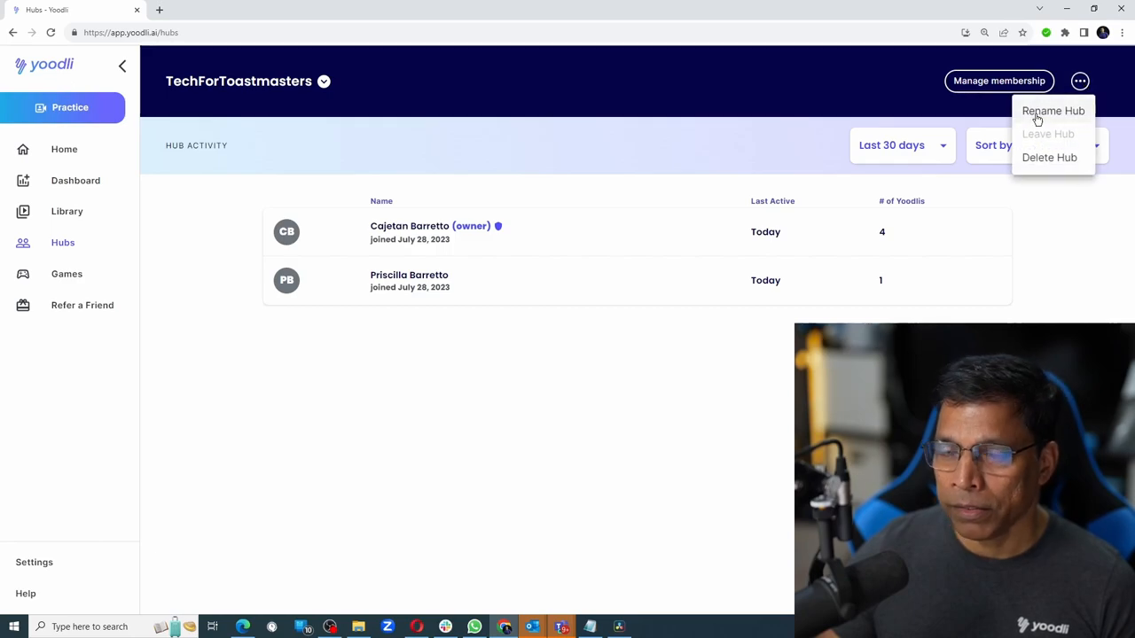
pyautogui.moveTo(1053, 158)
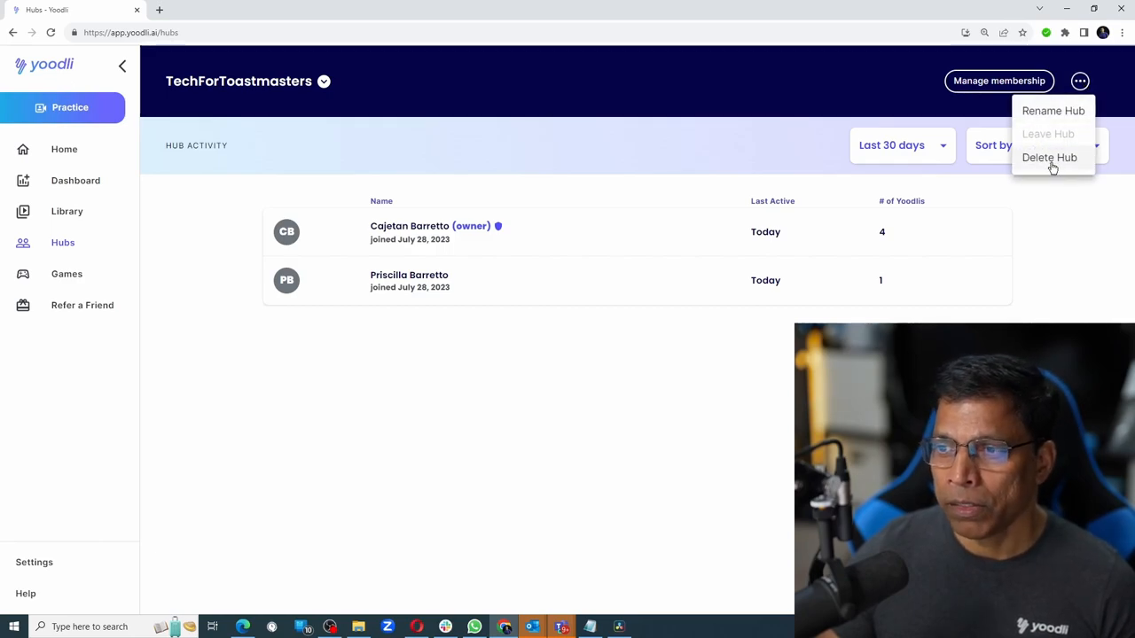